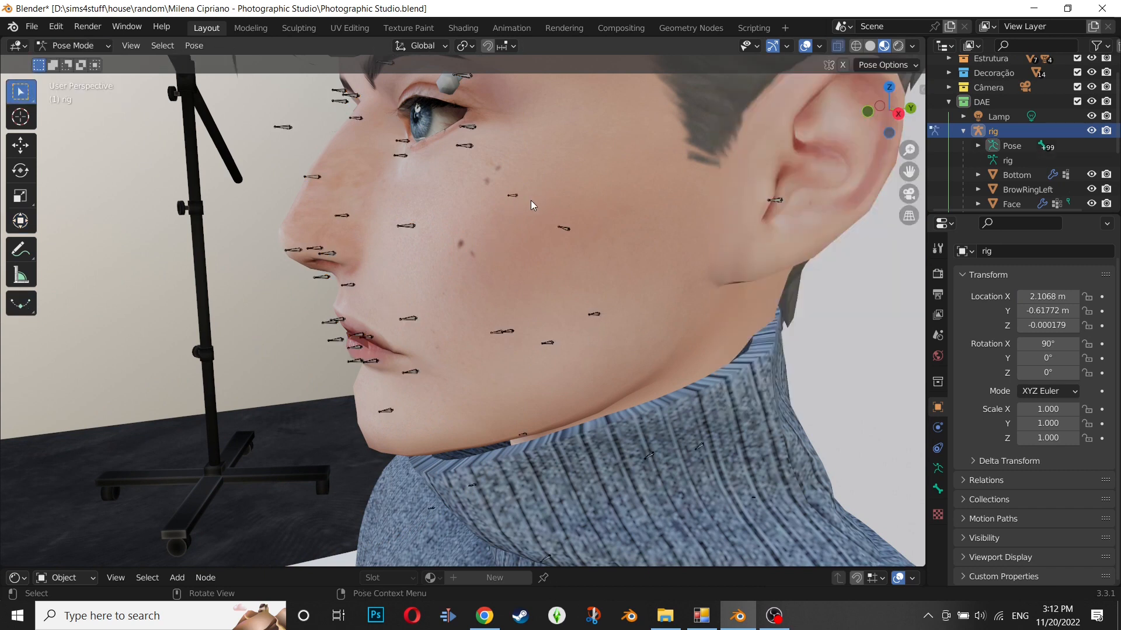
# Step: Rotate the jaw bone downward so the mouth hangs open, then make the Head mesh active
pyautogui.click(562, 229)
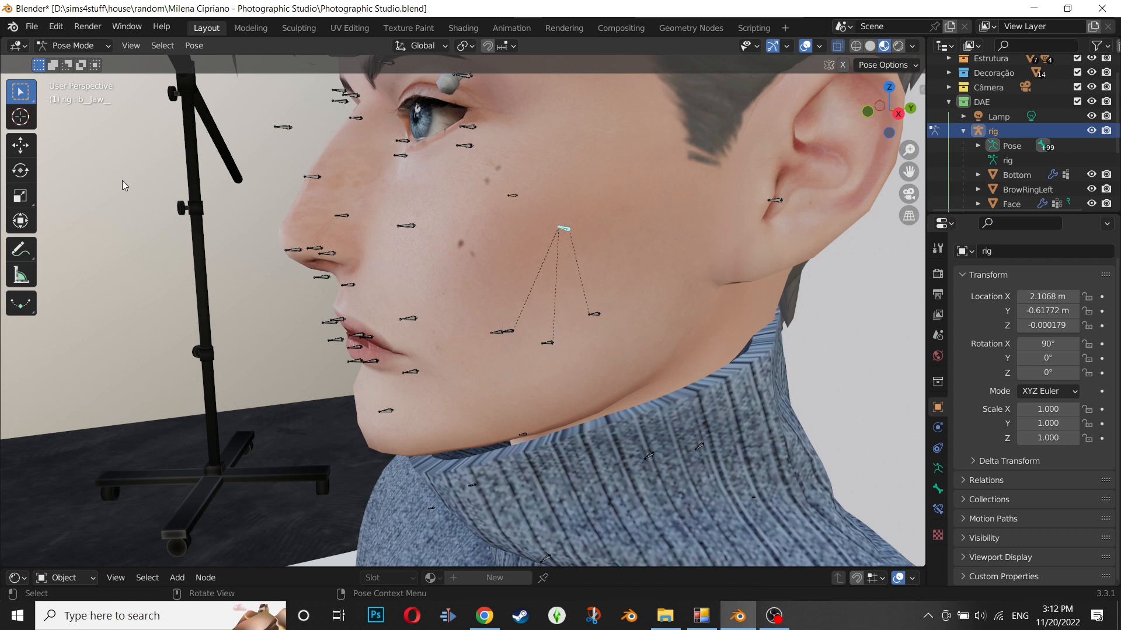
pyautogui.press('r')
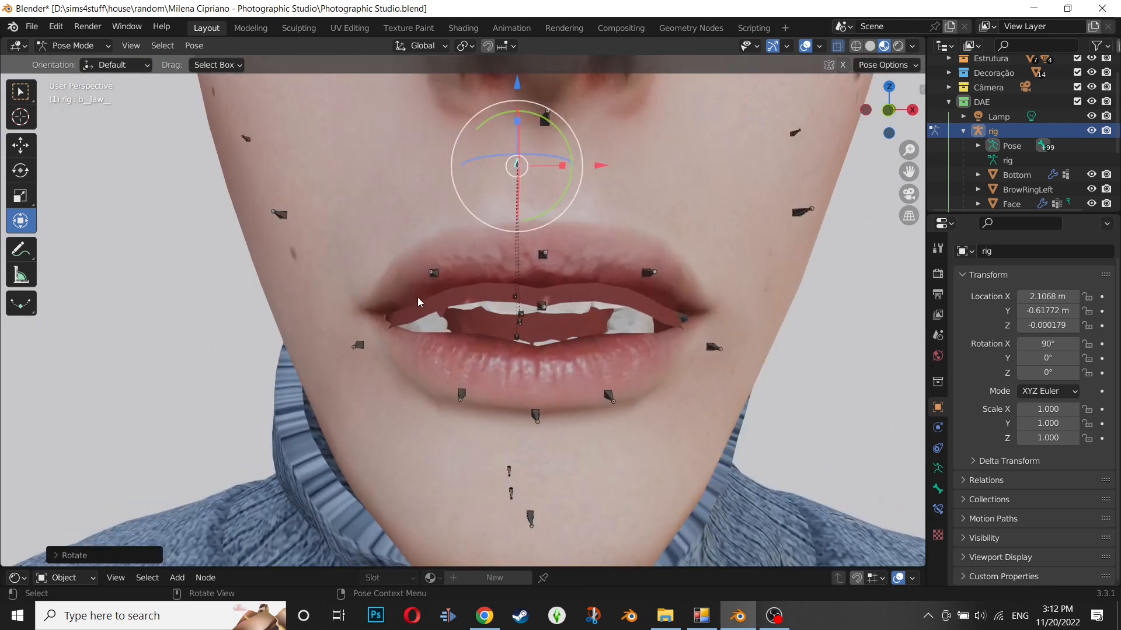
pyautogui.moveTo(687, 327)
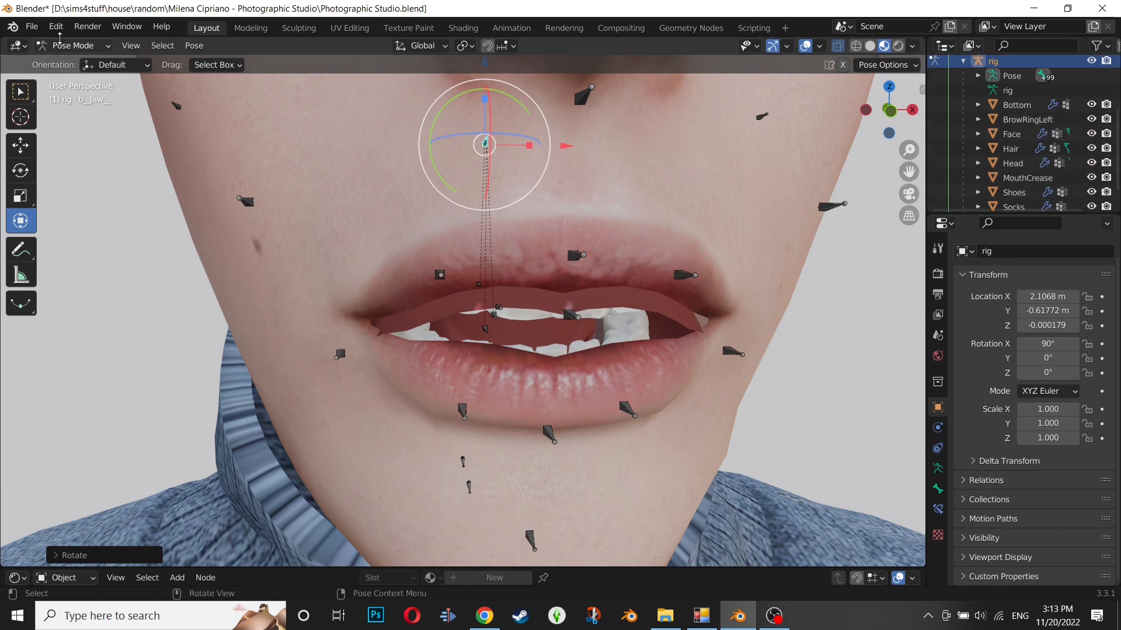
pyautogui.click(1012, 163)
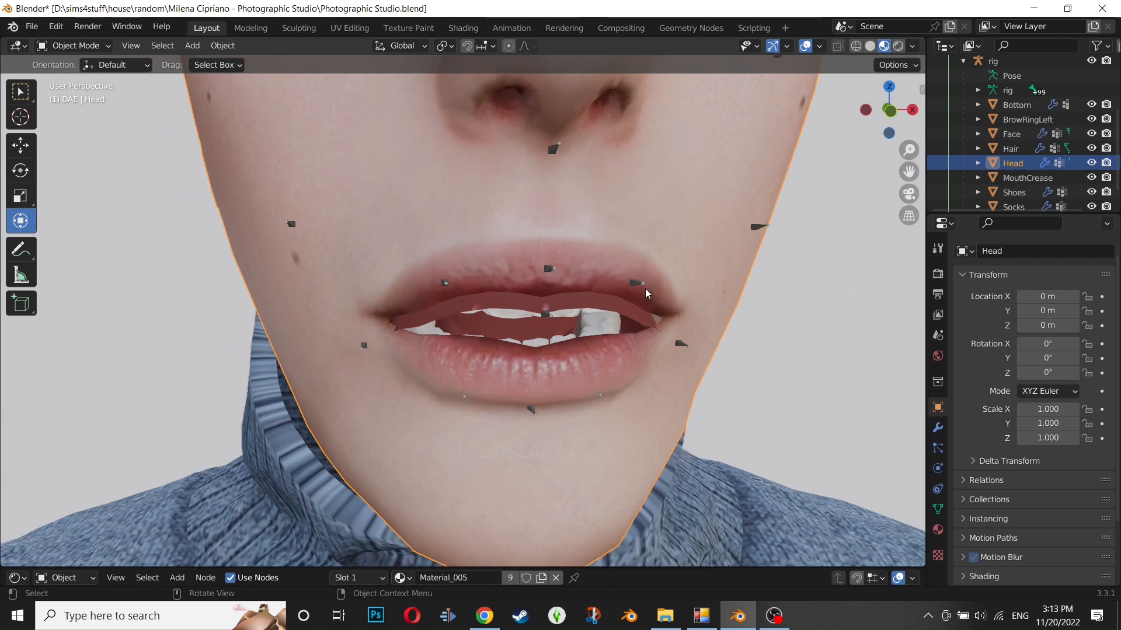
# Step: Zoom on the head mesh and bring up its interaction mode list from the header
pyautogui.scroll(-3)
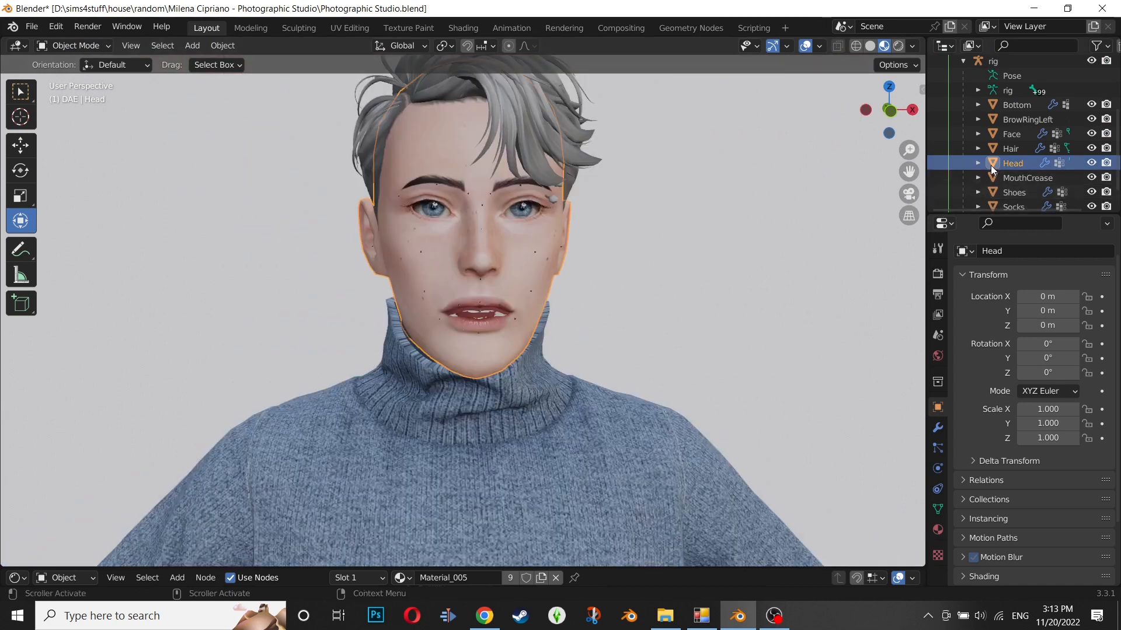
pyautogui.click(73, 45)
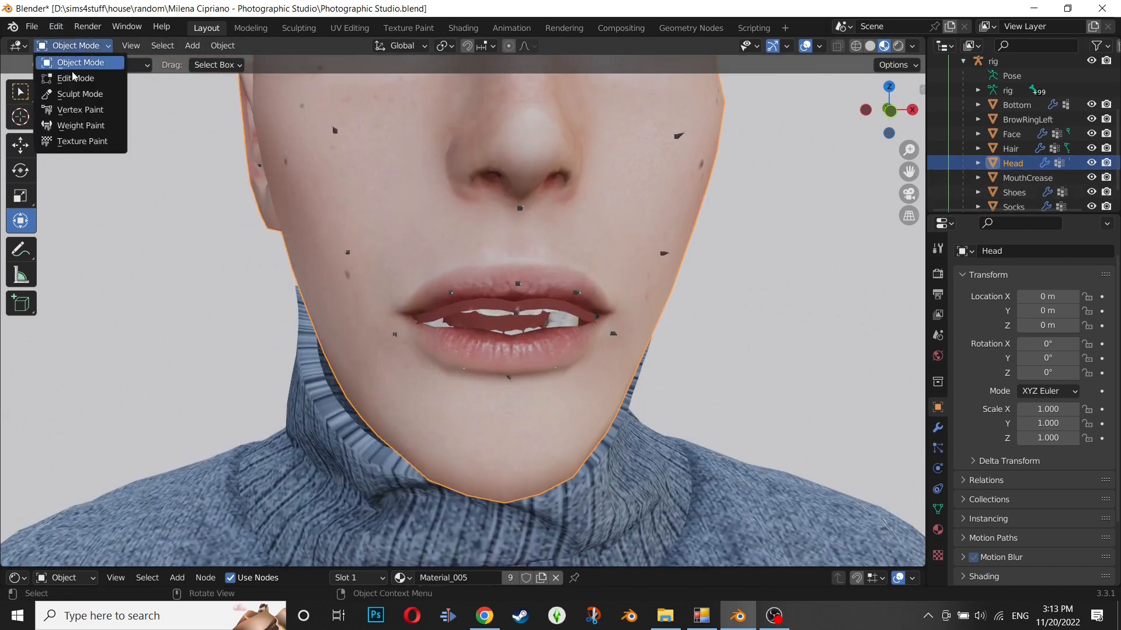
# Step: Switch the Head mesh to Sculpt Mode and pinch the upper lip edge above the teeth
pyautogui.click(80, 93)
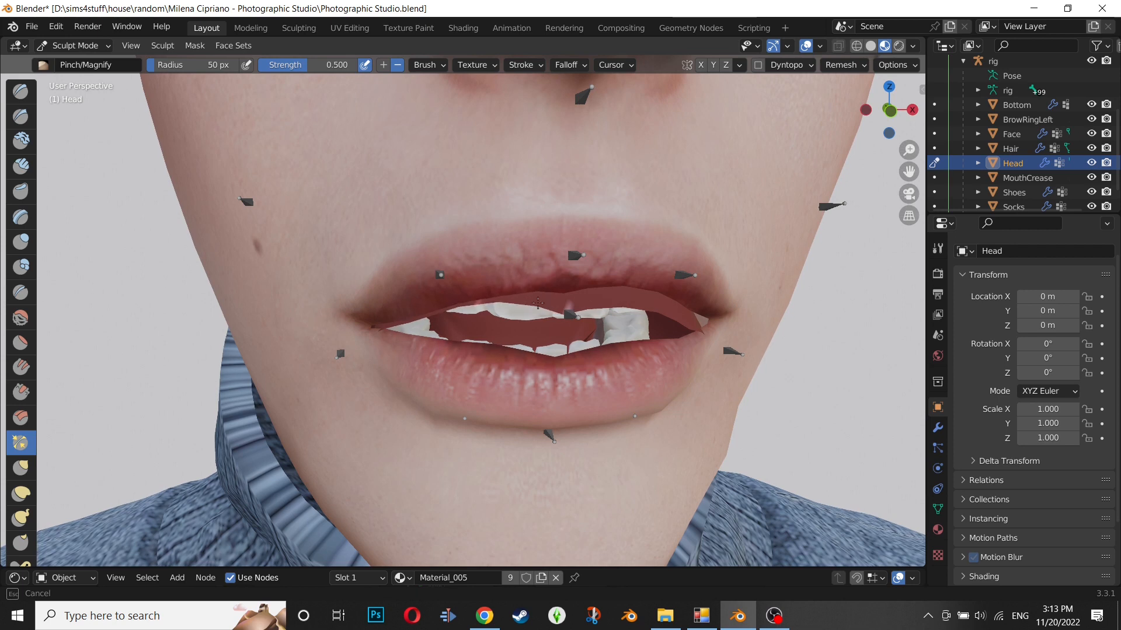
pyautogui.click(506, 300)
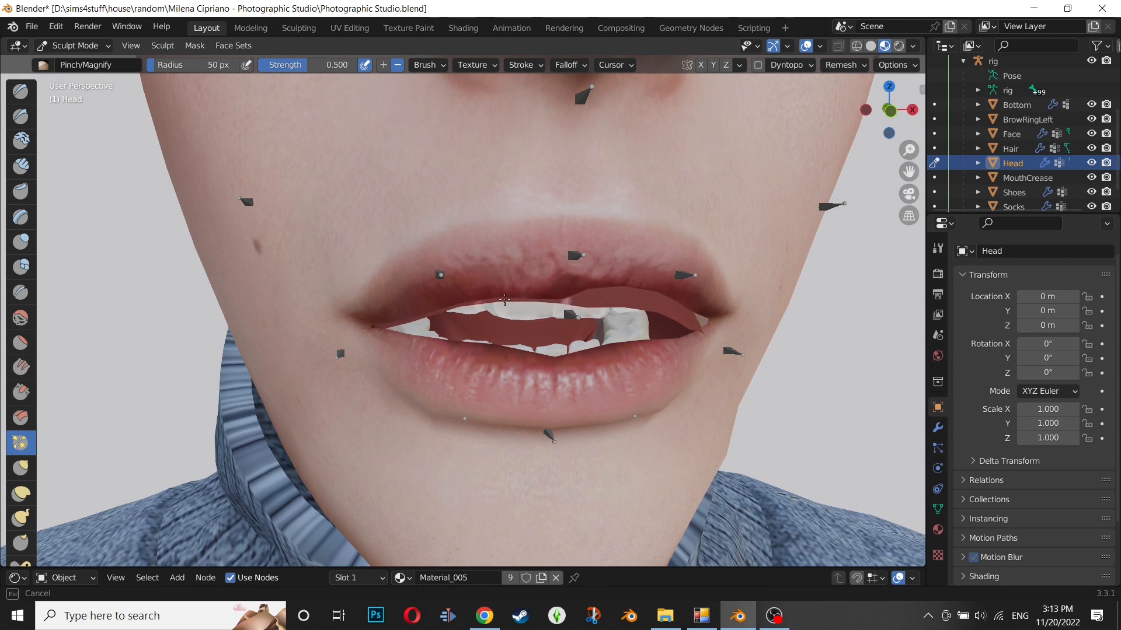